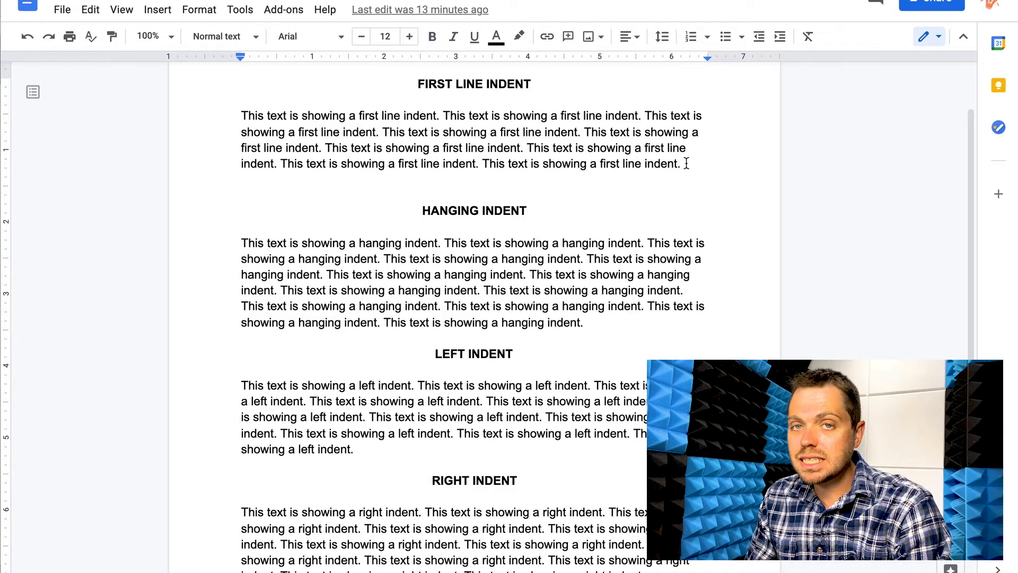
# Select the text of the first sample paragraph under FIRST LINE INDENT.
pyautogui.doubleClick(666, 164)
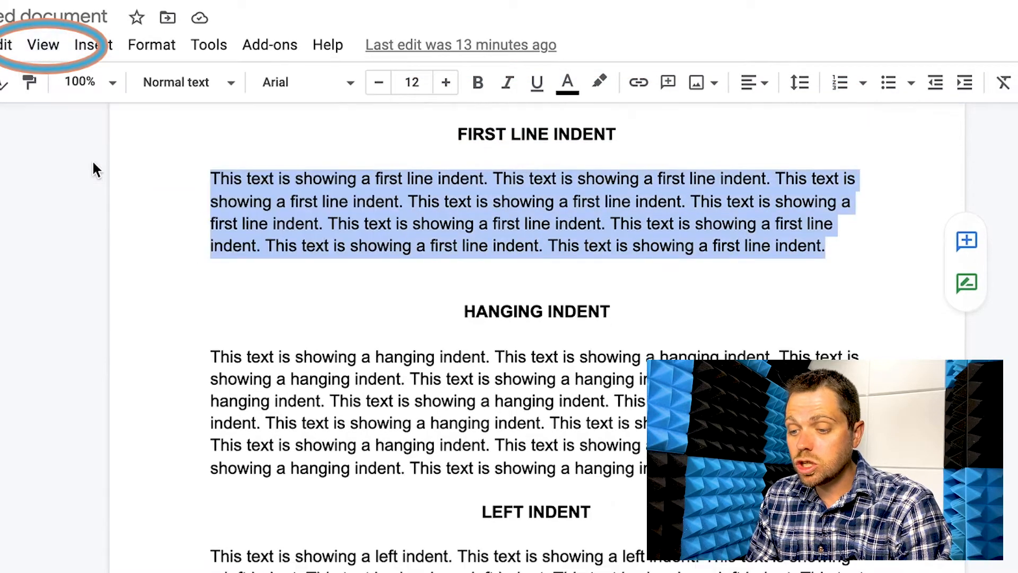
pyautogui.moveTo(92, 63)
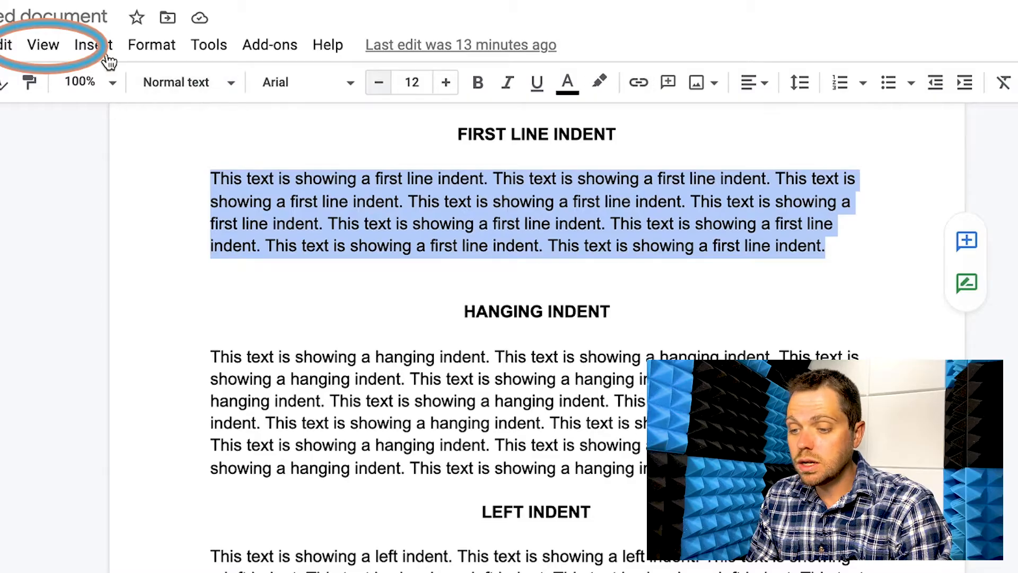
pyautogui.click(40, 44)
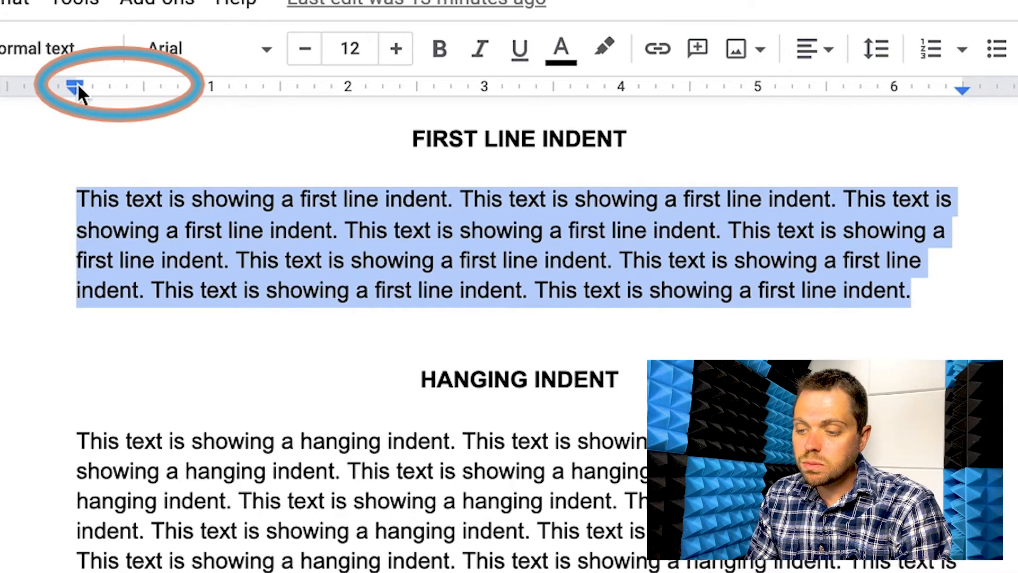
pyautogui.moveTo(76, 86); pyautogui.dragTo(117, 86)
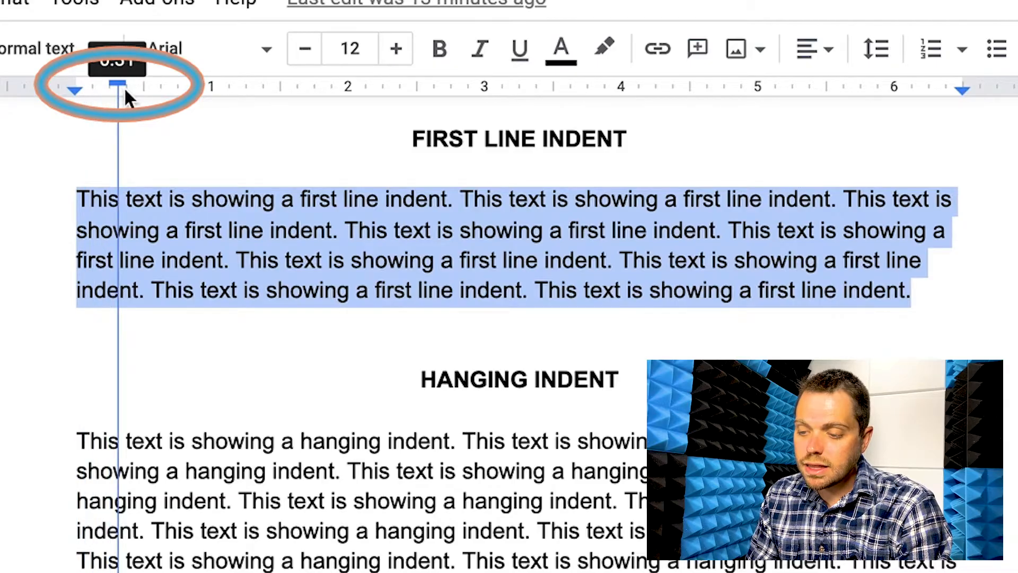
pyautogui.moveTo(117, 85); pyautogui.dragTo(145, 85)
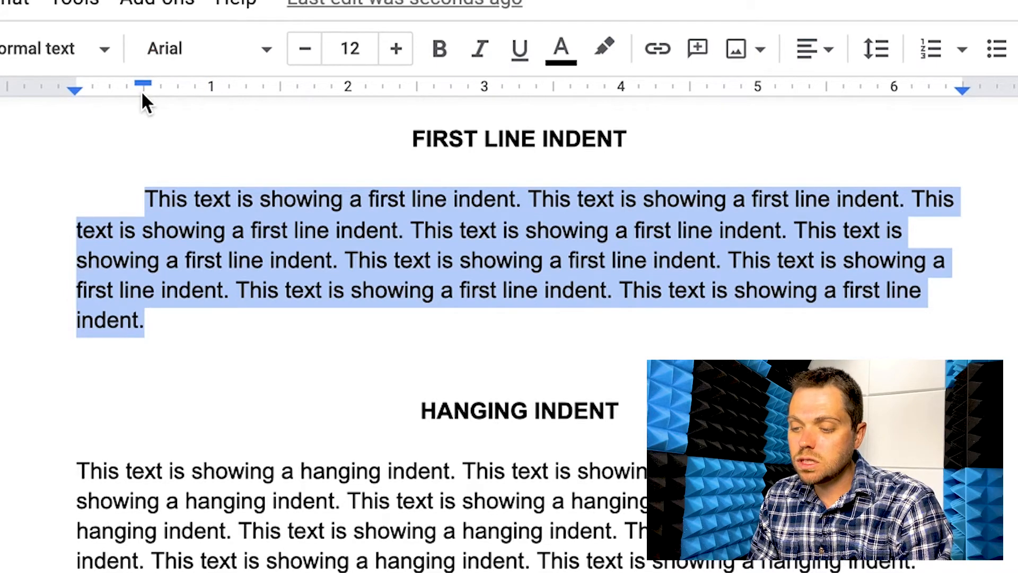
pyautogui.moveTo(142, 84); pyautogui.dragTo(211, 84)
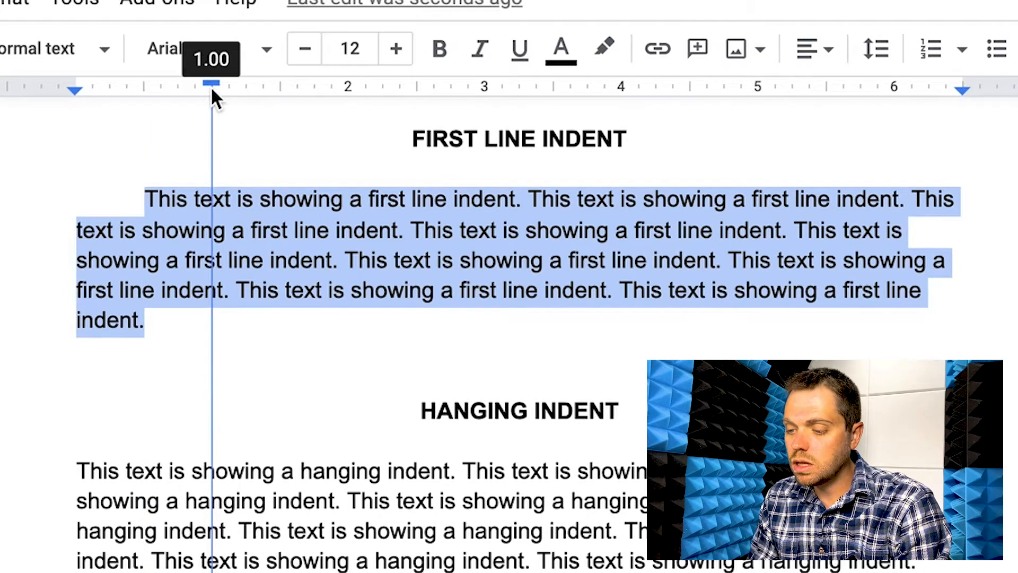
pyautogui.moveTo(209, 85); pyautogui.dragTo(143, 85)
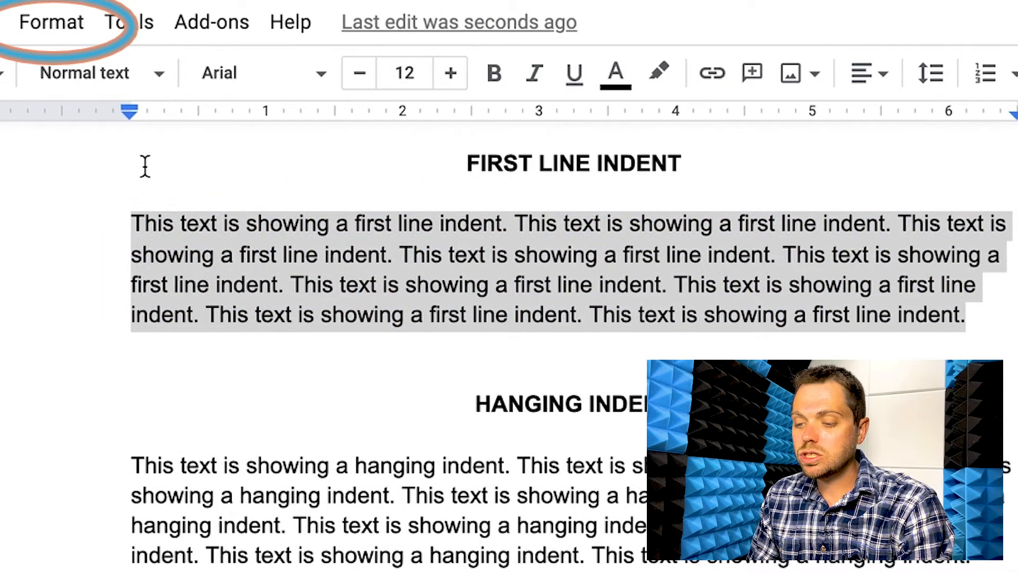
pyautogui.moveTo(159, 220)
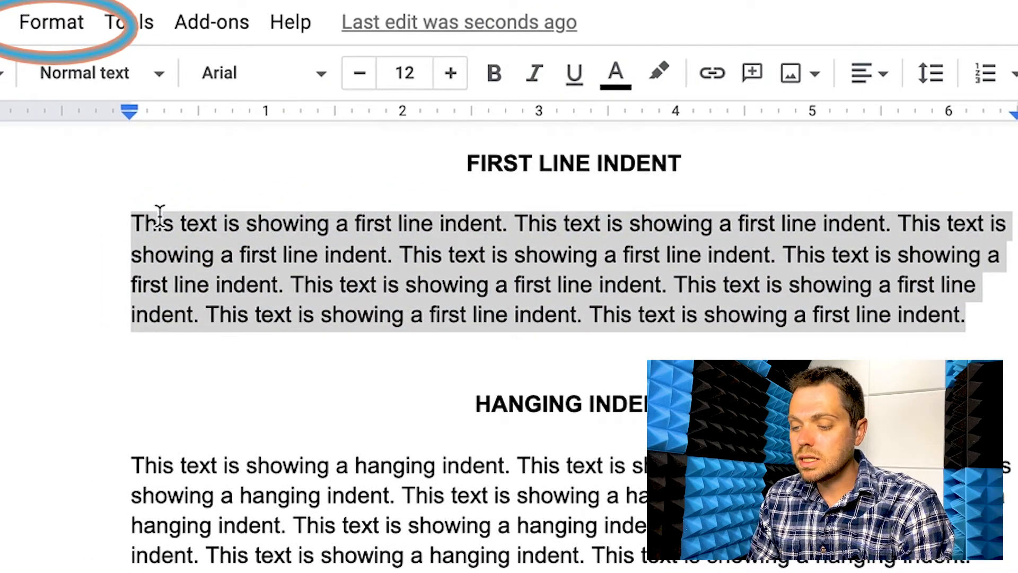
# Apply a 0.5-inch First line special indent through Indentation options.
pyautogui.click(51, 23)
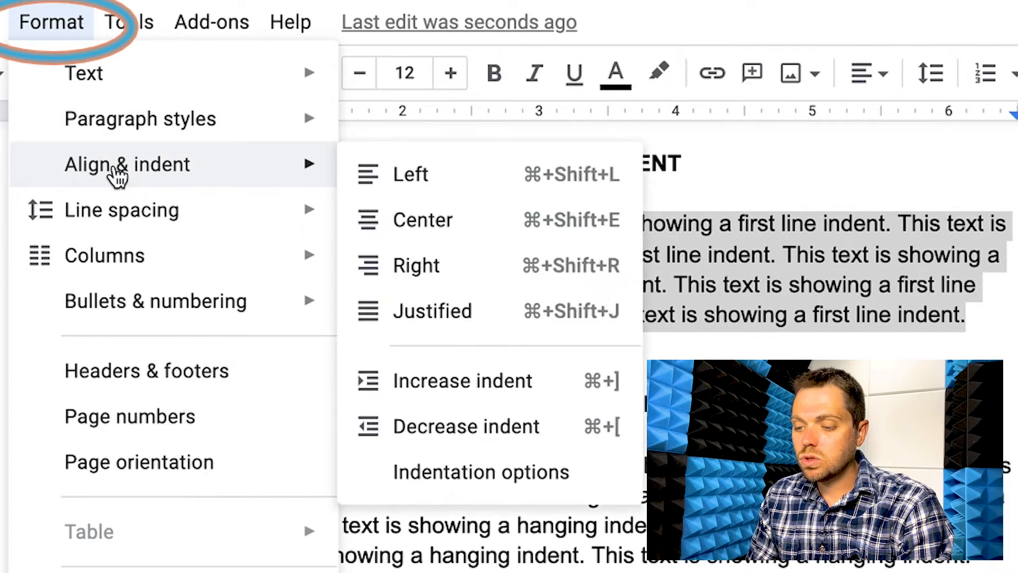
pyautogui.moveTo(420, 296)
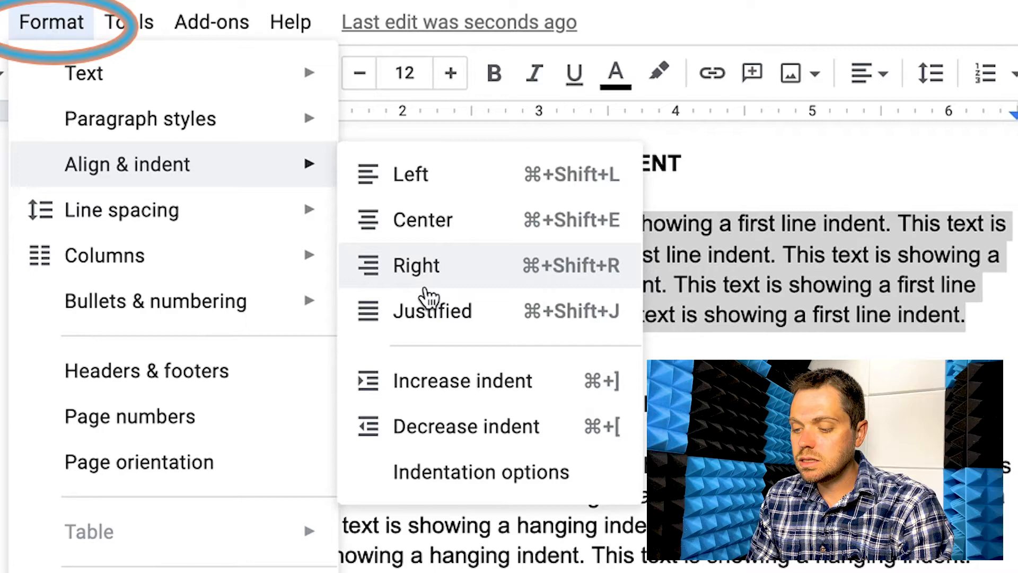
pyautogui.moveTo(460, 485)
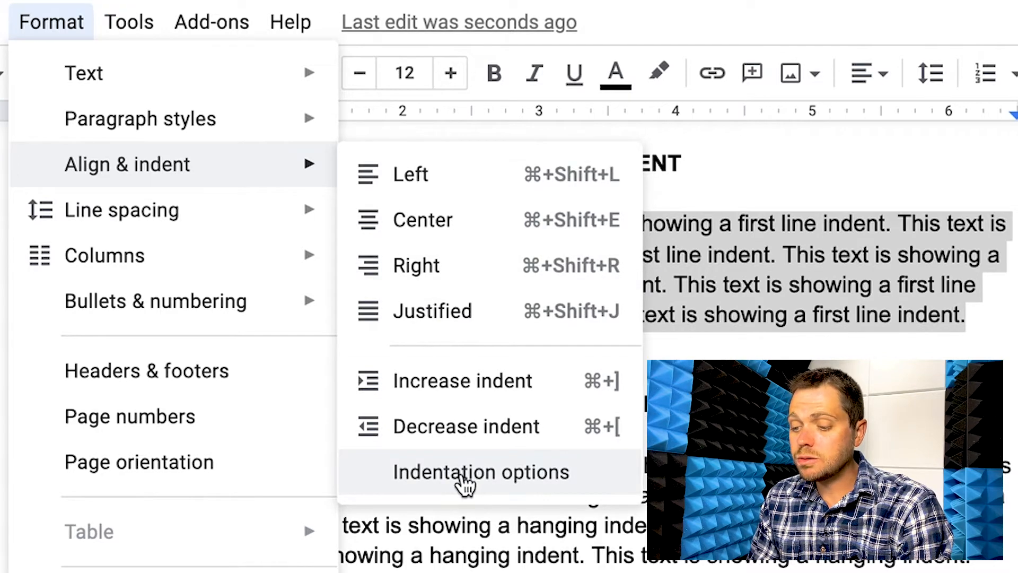
pyautogui.click(480, 471)
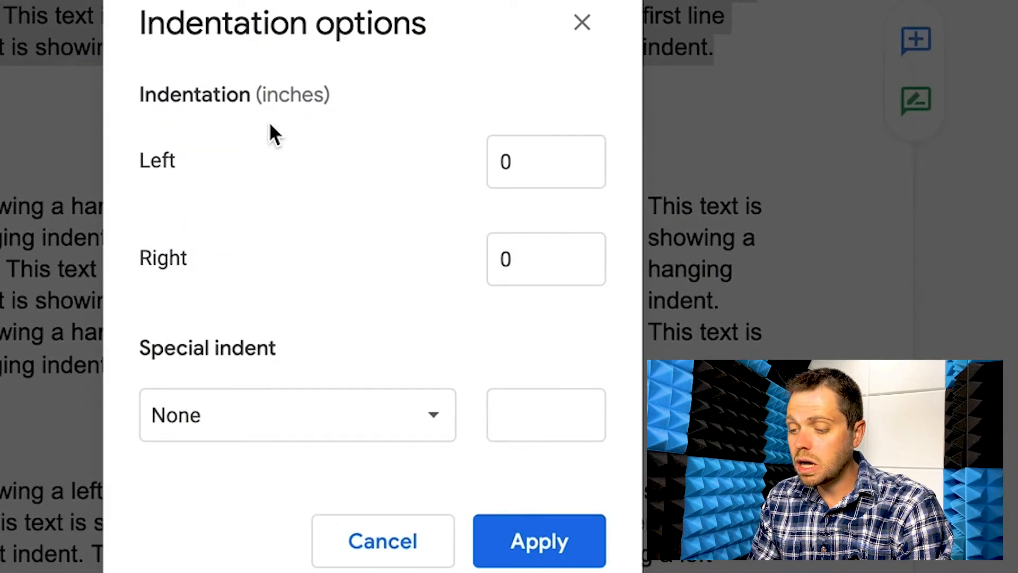
pyautogui.moveTo(244, 367)
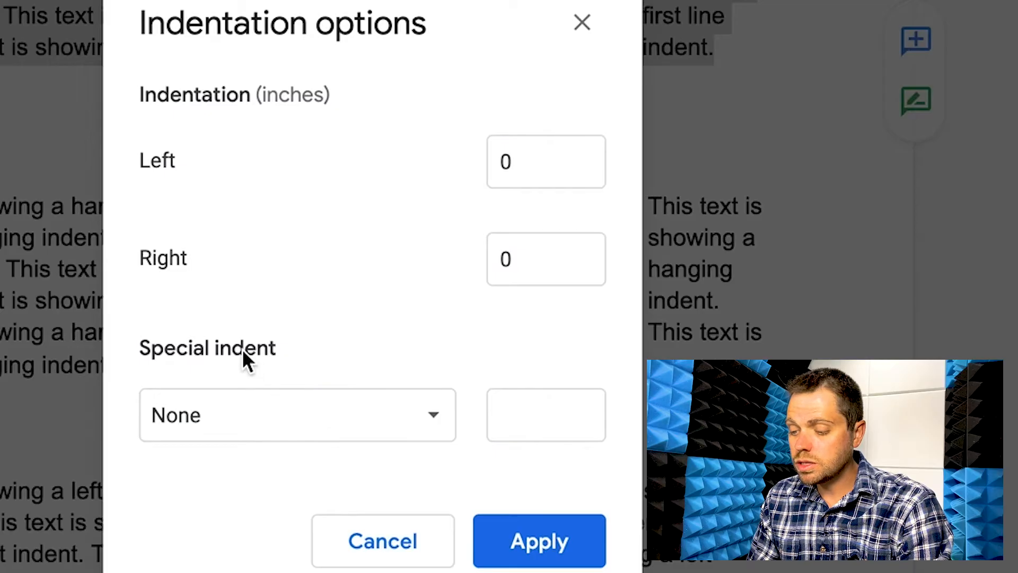
pyautogui.click(297, 415)
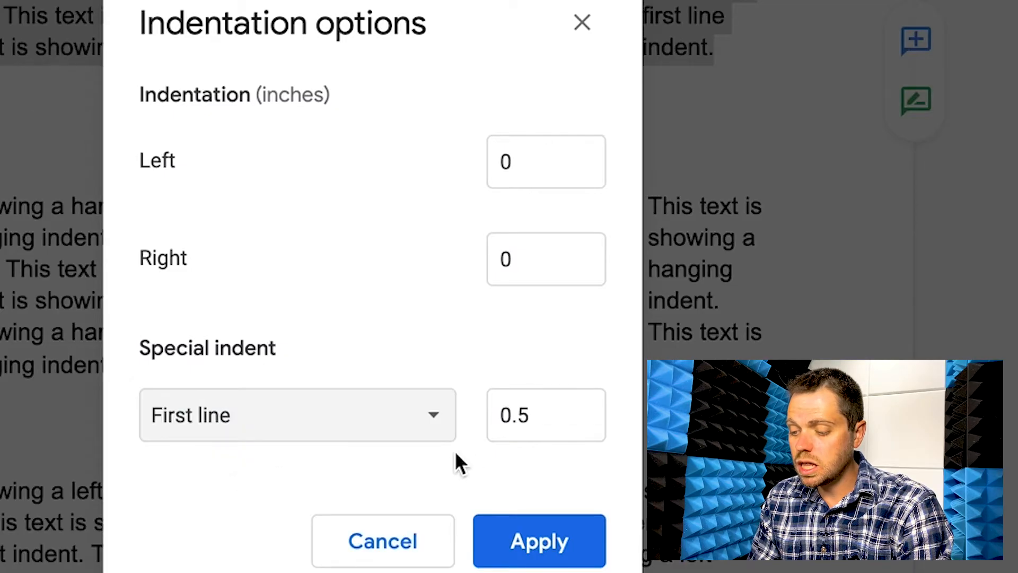
pyautogui.click(523, 414)
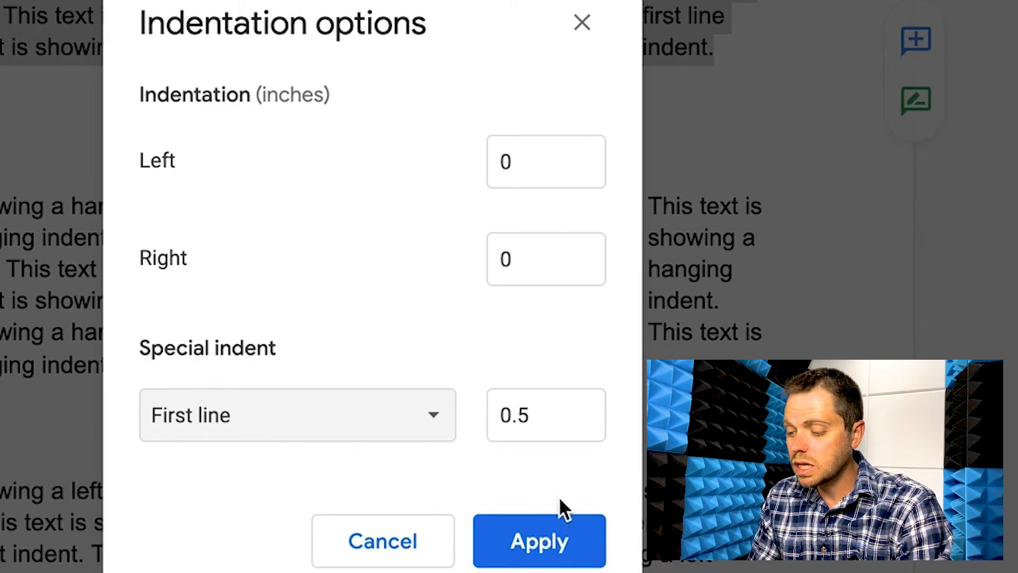
pyautogui.click(539, 555)
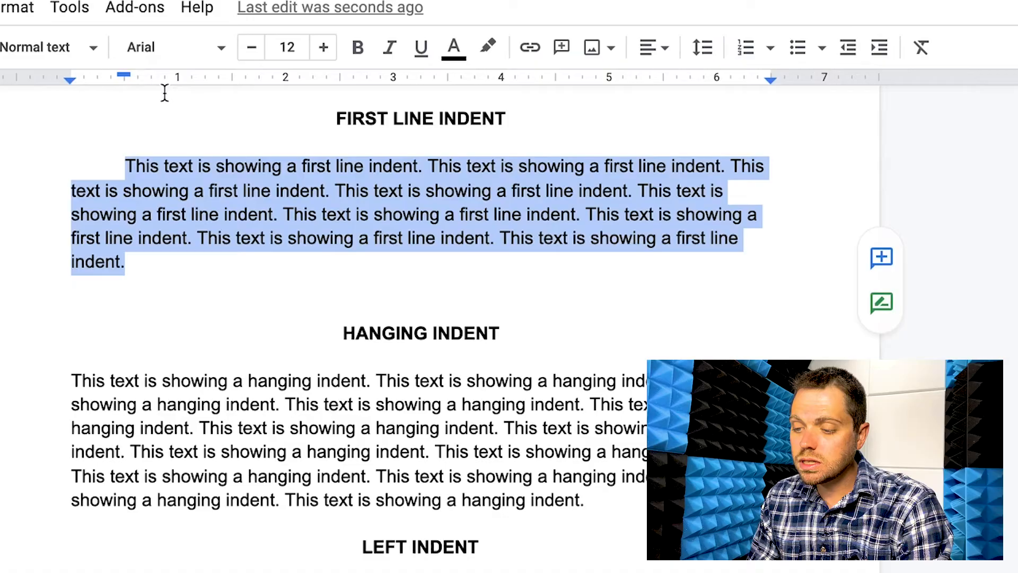
pyautogui.moveTo(118, 91)
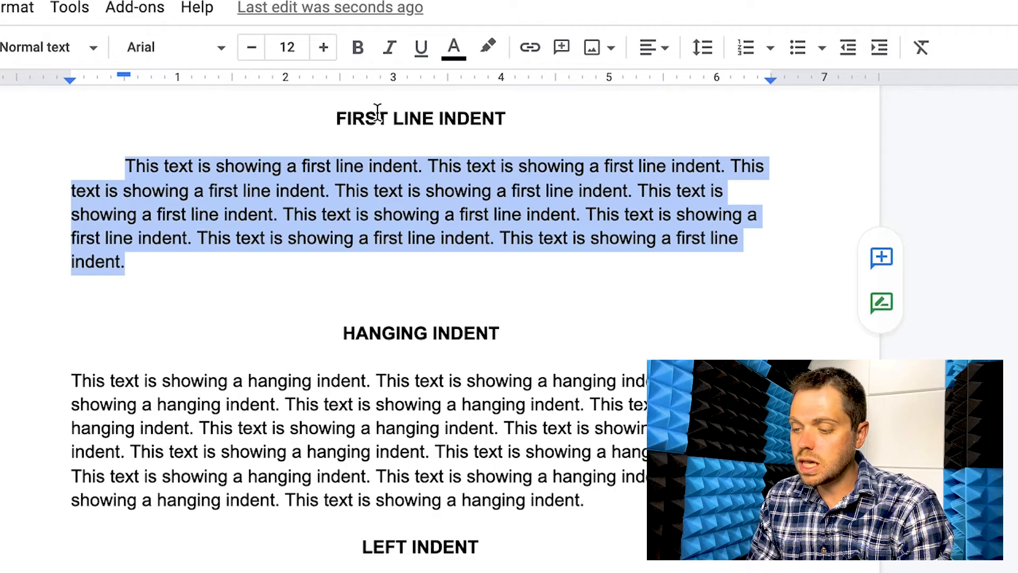
# Select the hanging-indent paragraph and use ruler markers to indent it, first line back at the margin.
pyautogui.scroll(-3)
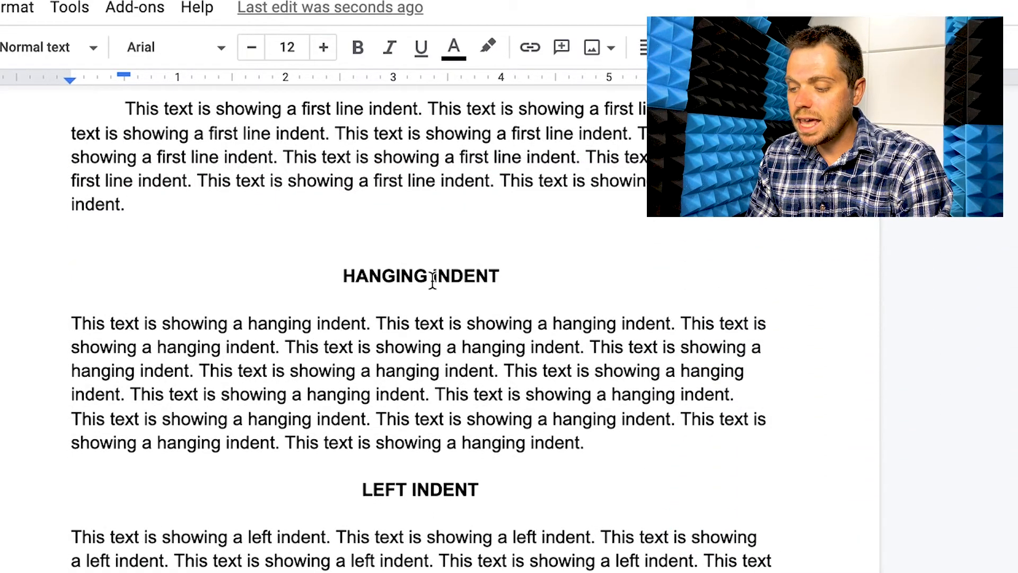
pyautogui.moveTo(71, 323); pyautogui.dragTo(581, 443)
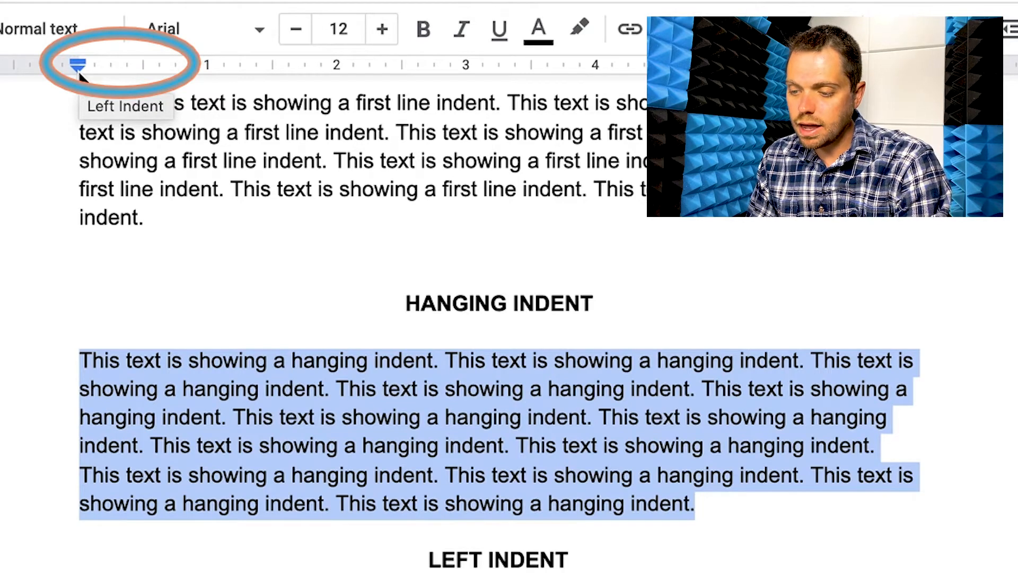
pyautogui.moveTo(78, 65); pyautogui.dragTo(142, 65)
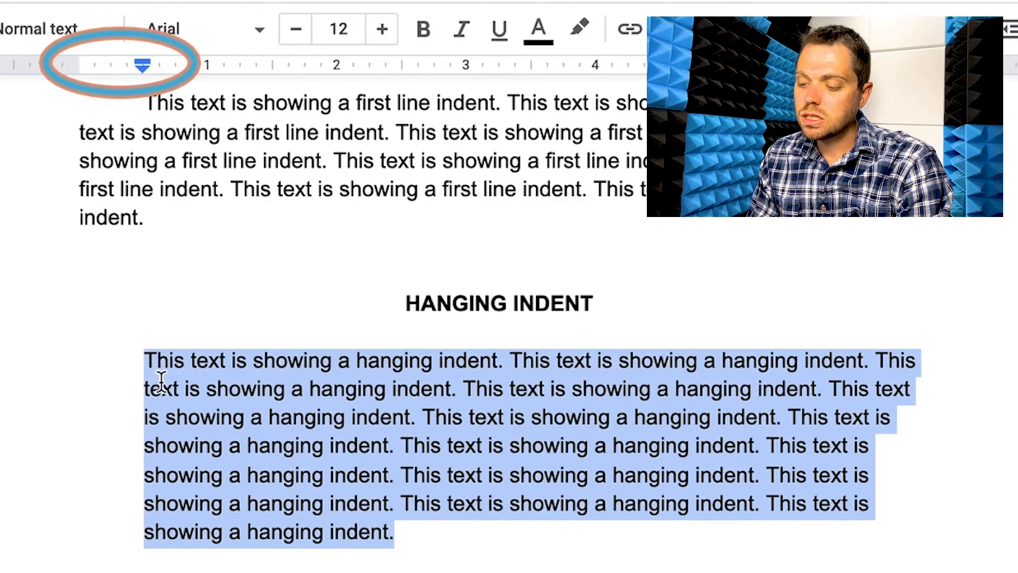
pyautogui.moveTo(197, 368)
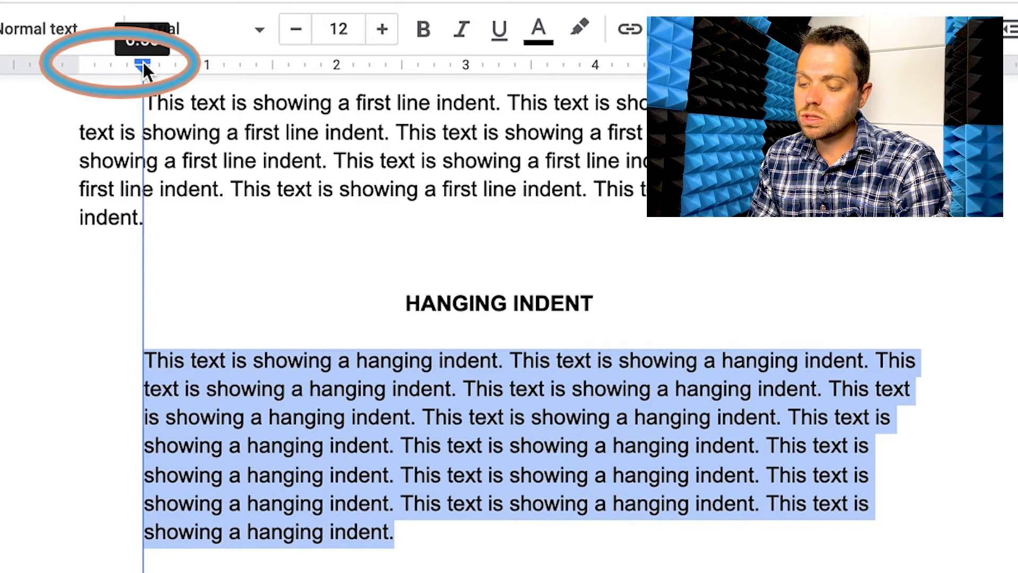
pyautogui.moveTo(141, 61); pyautogui.dragTo(119, 61)
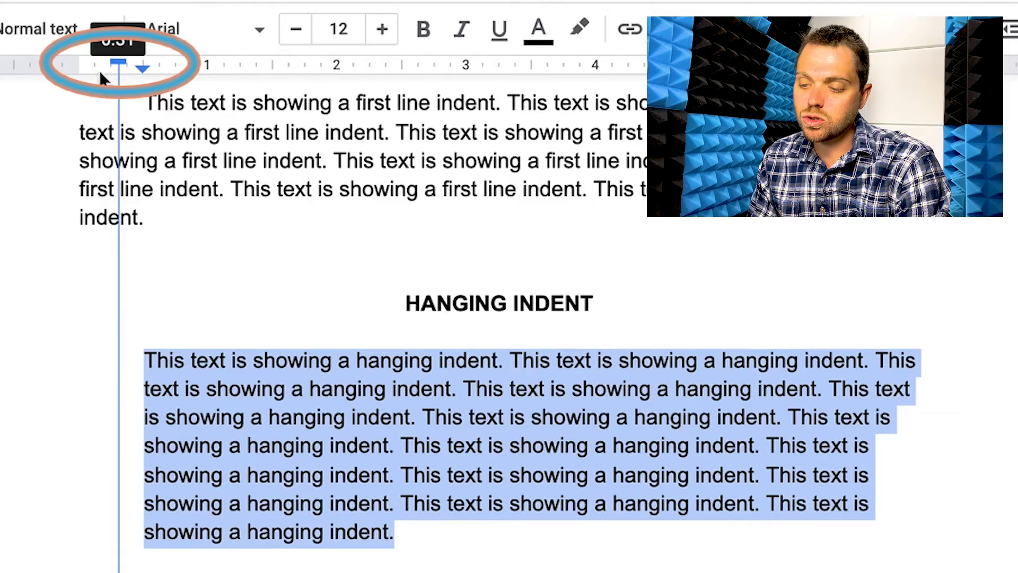
pyautogui.moveTo(119, 59); pyautogui.dragTo(79, 58)
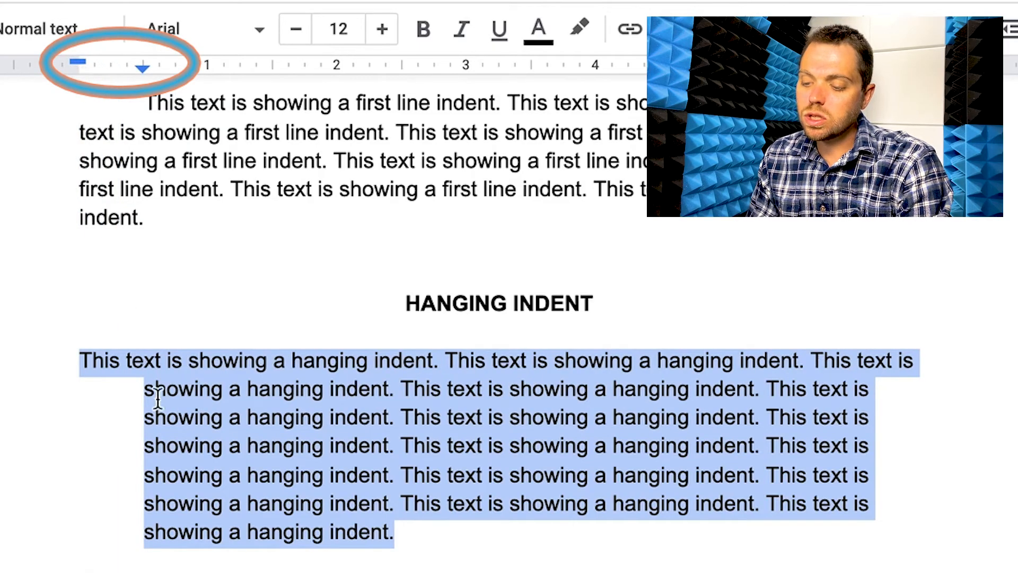
pyautogui.moveTo(336, 461)
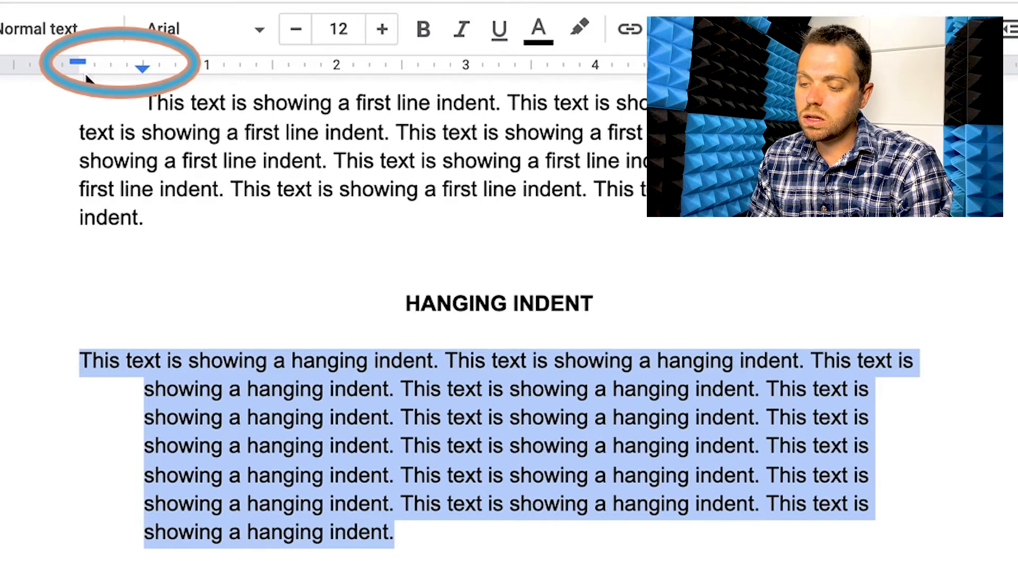
pyautogui.moveTo(92, 75)
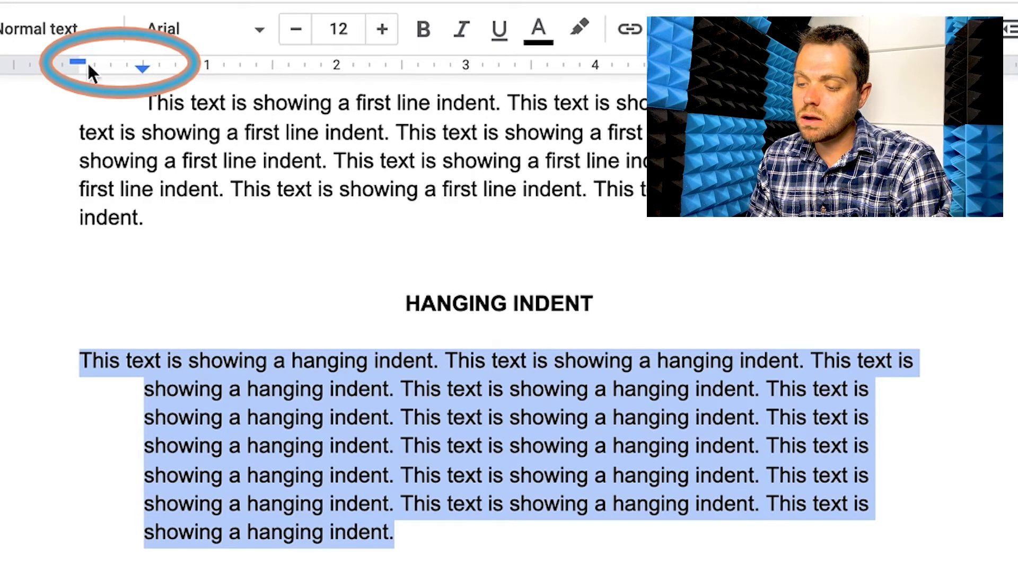
pyautogui.moveTo(136, 74)
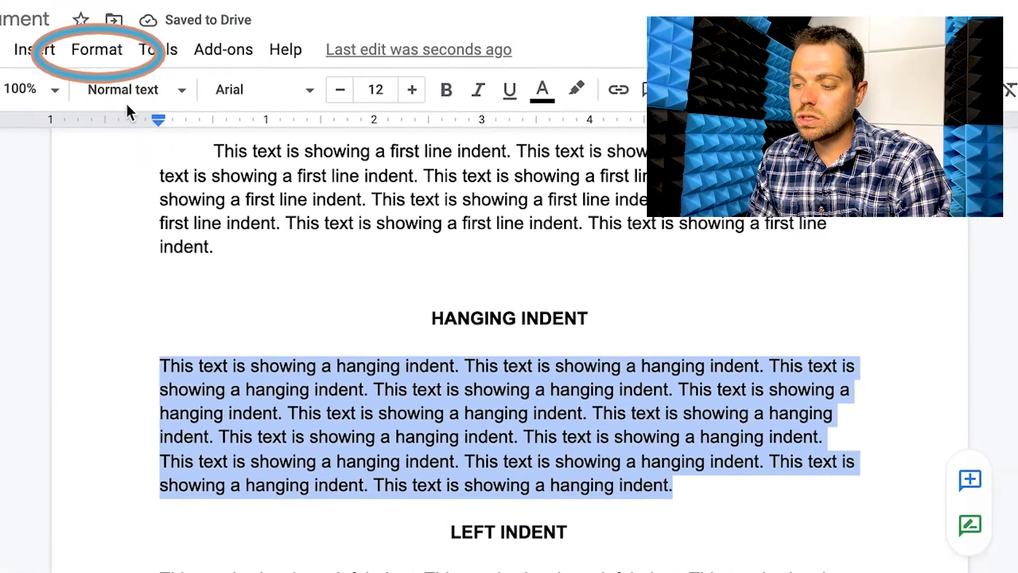
# Set Special indent to Hanging at 0.5 inches in Indentation options and apply it.
pyautogui.click(96, 49)
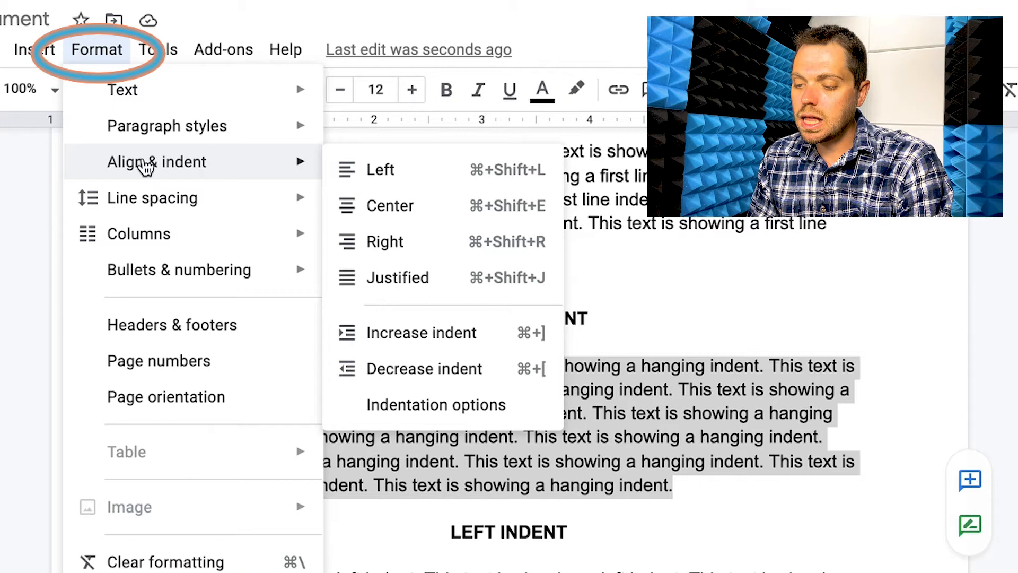
pyautogui.click(435, 404)
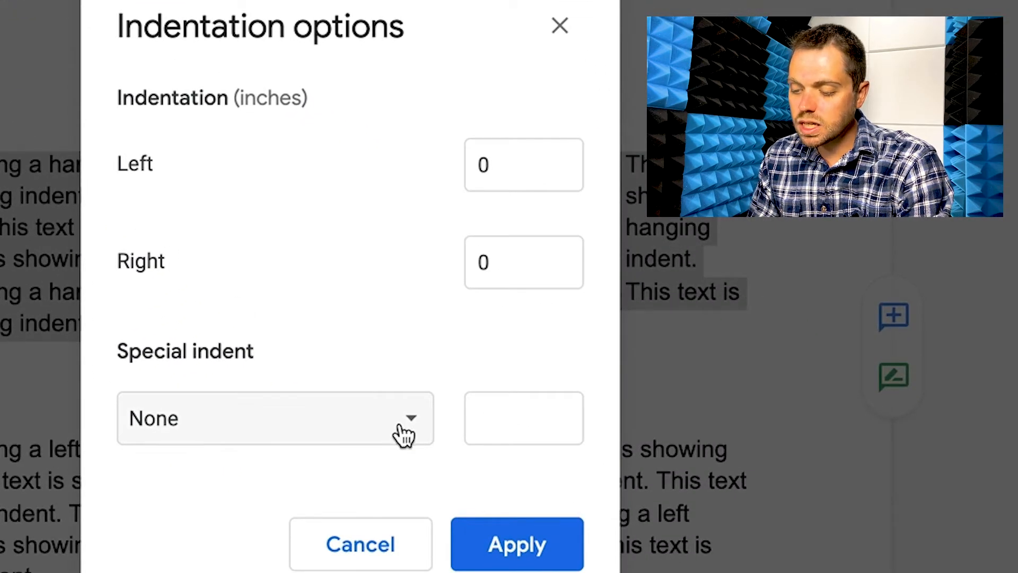
pyautogui.click(274, 418)
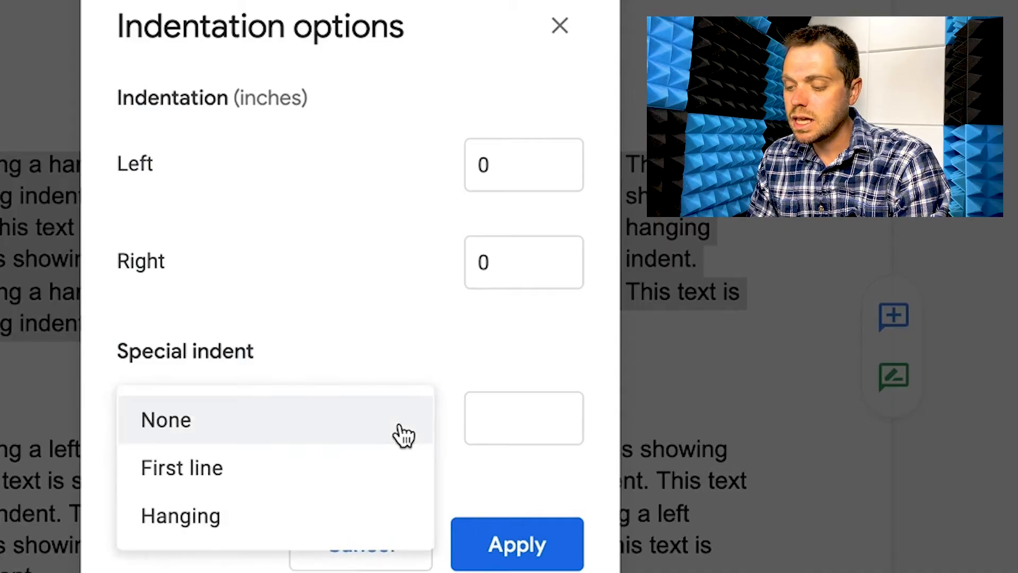
pyautogui.click(180, 515)
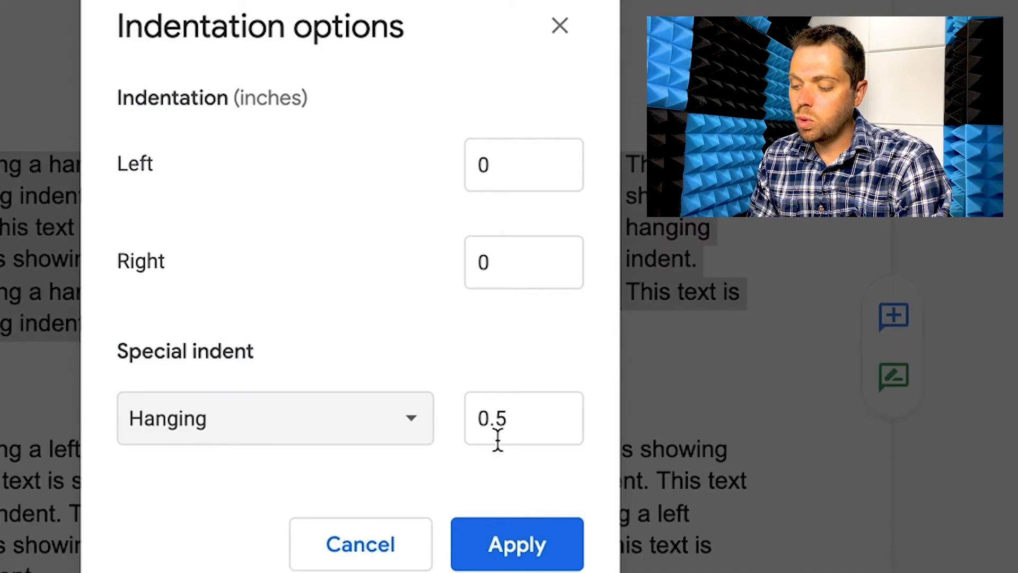
pyautogui.click(517, 558)
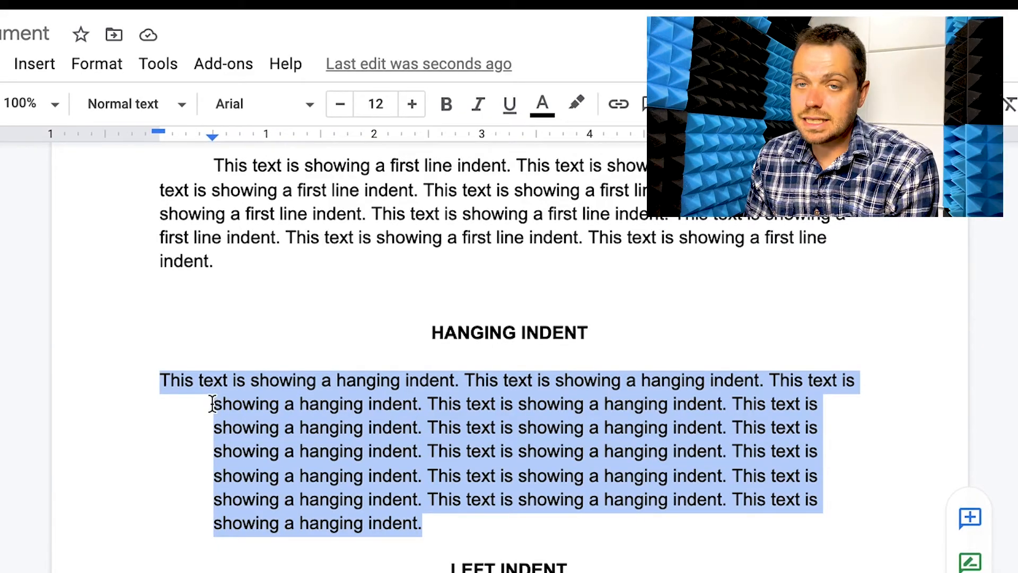
# Drag the ruler to indent the LEFT INDENT paragraph and pull in the RIGHT INDENT paragraph's edge.
pyautogui.click(395, 505)
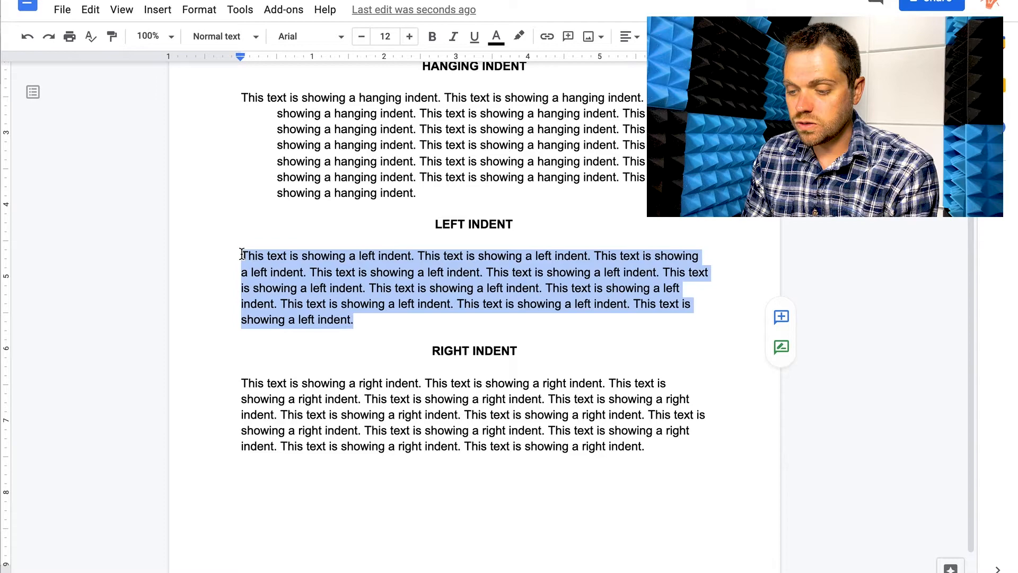
pyautogui.moveTo(238, 160)
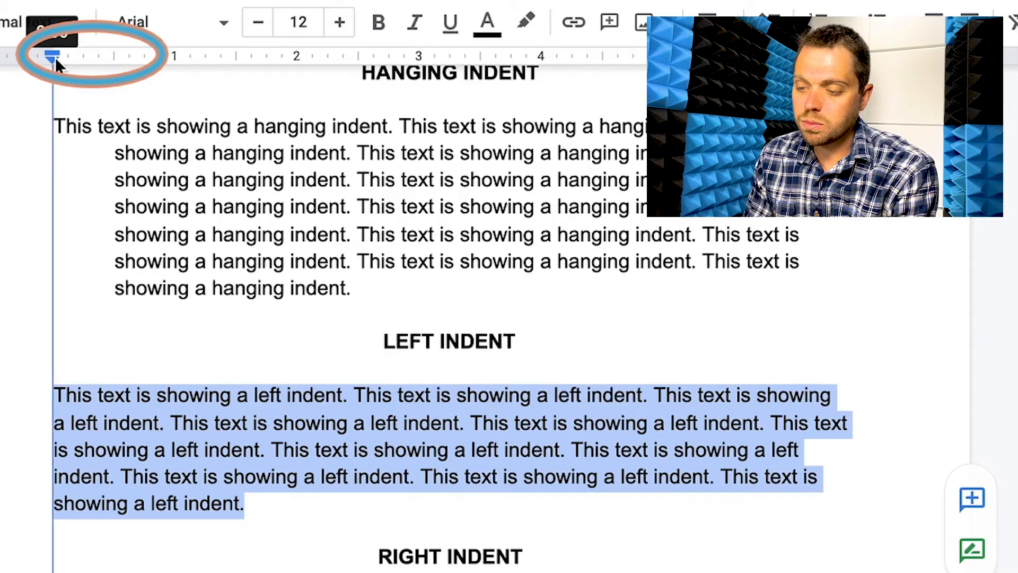
pyautogui.moveTo(51, 62); pyautogui.dragTo(97, 61)
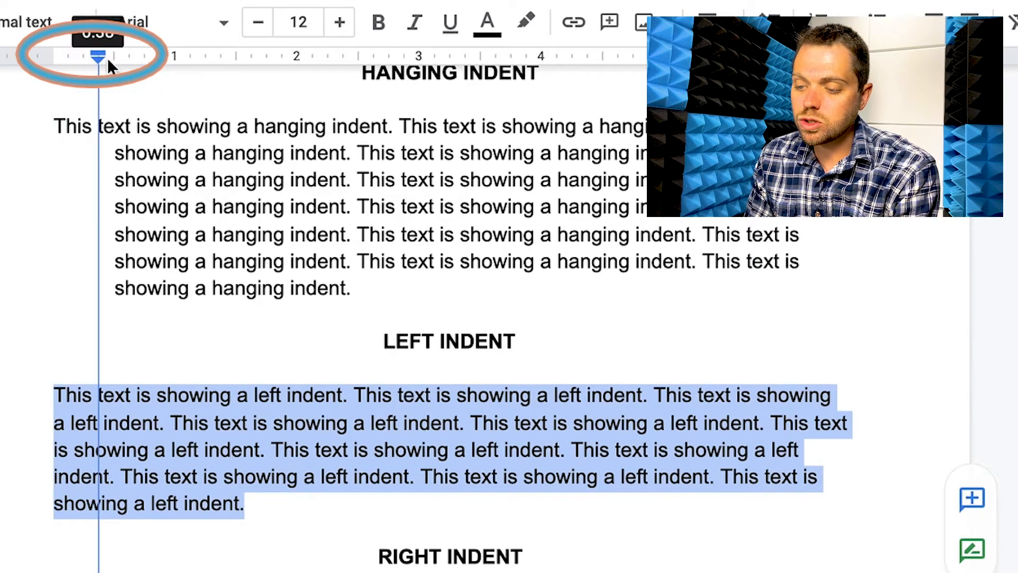
pyautogui.moveTo(97, 59); pyautogui.dragTo(113, 59)
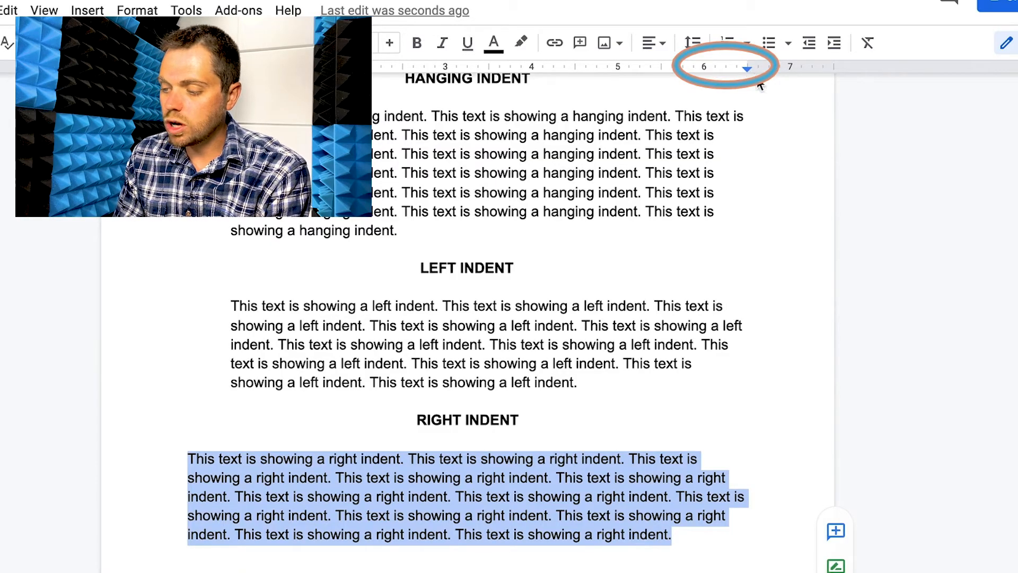
pyautogui.moveTo(748, 71)
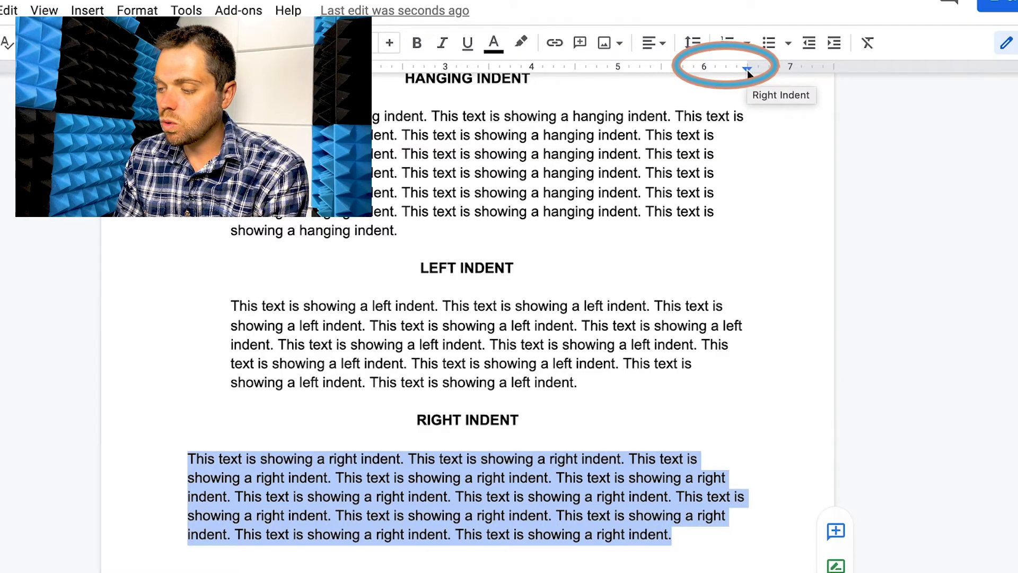
pyautogui.moveTo(747, 70); pyautogui.dragTo(711, 70)
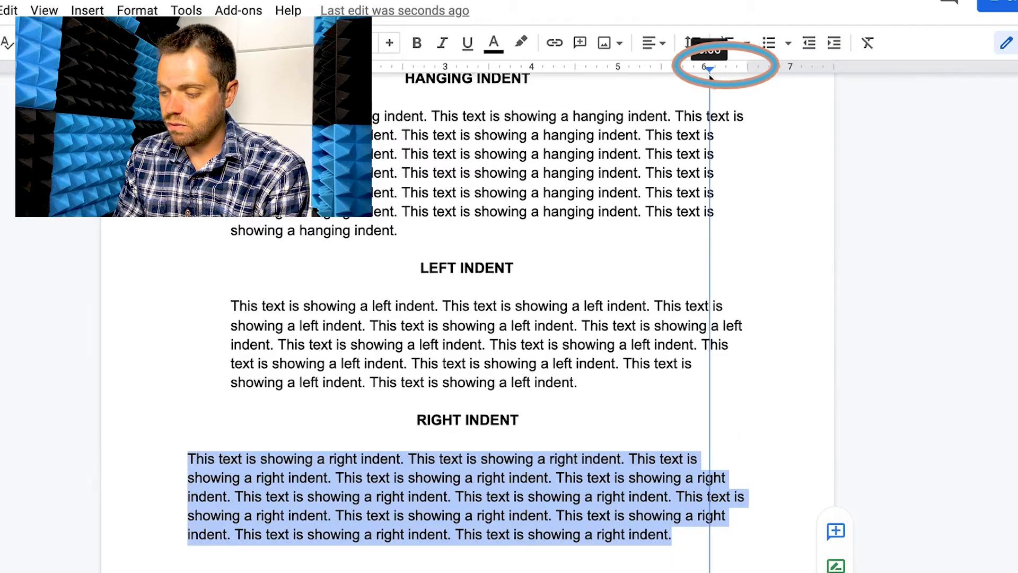
pyautogui.moveTo(711, 69); pyautogui.dragTo(705, 68)
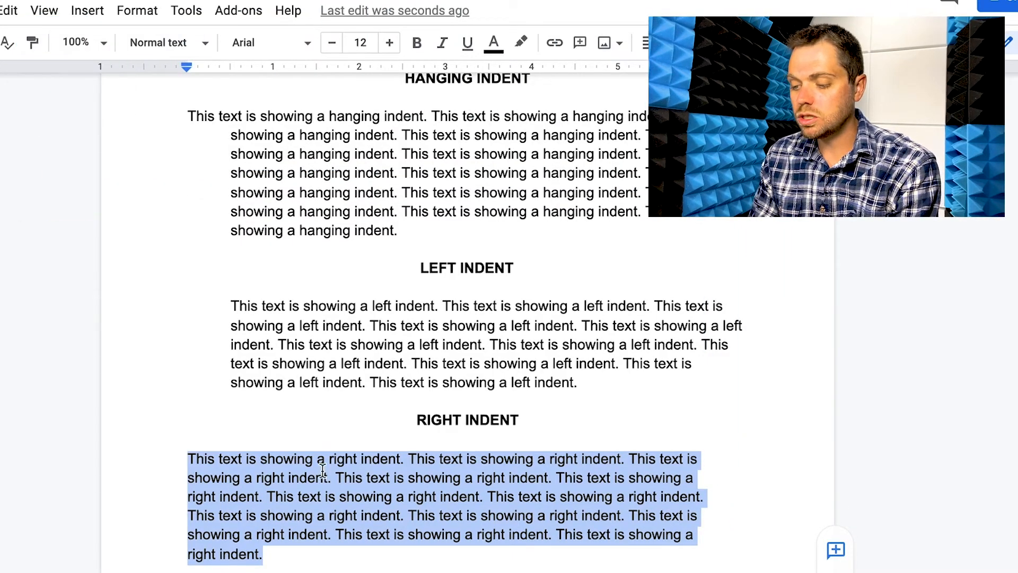
pyautogui.moveTo(427, 487)
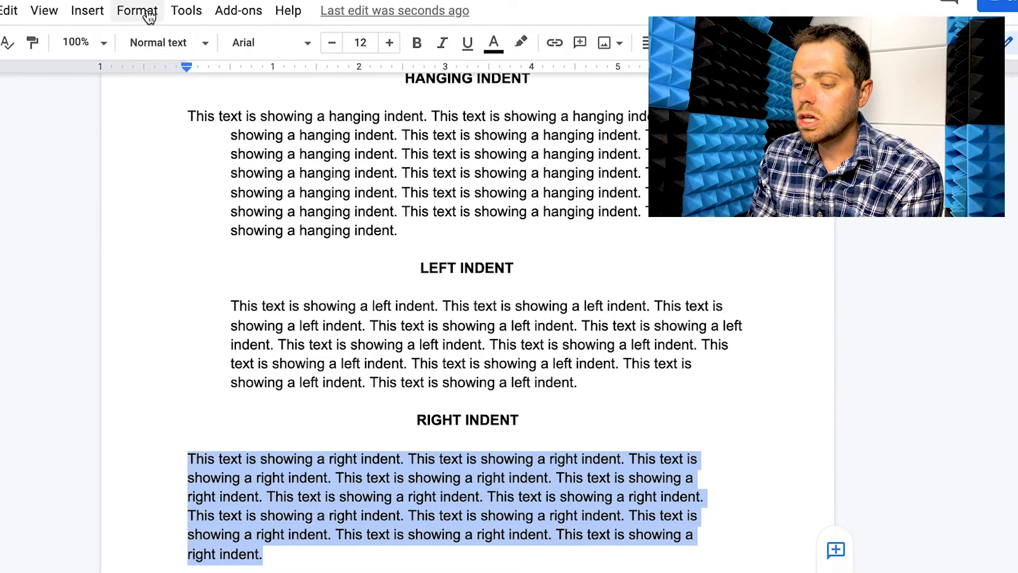
pyautogui.click(137, 10)
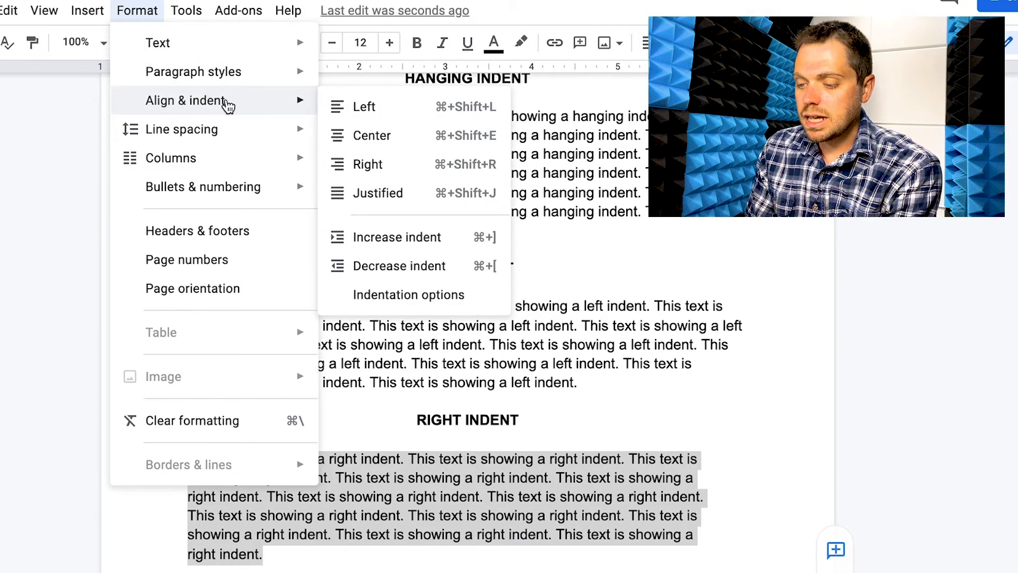
pyautogui.moveTo(428, 294)
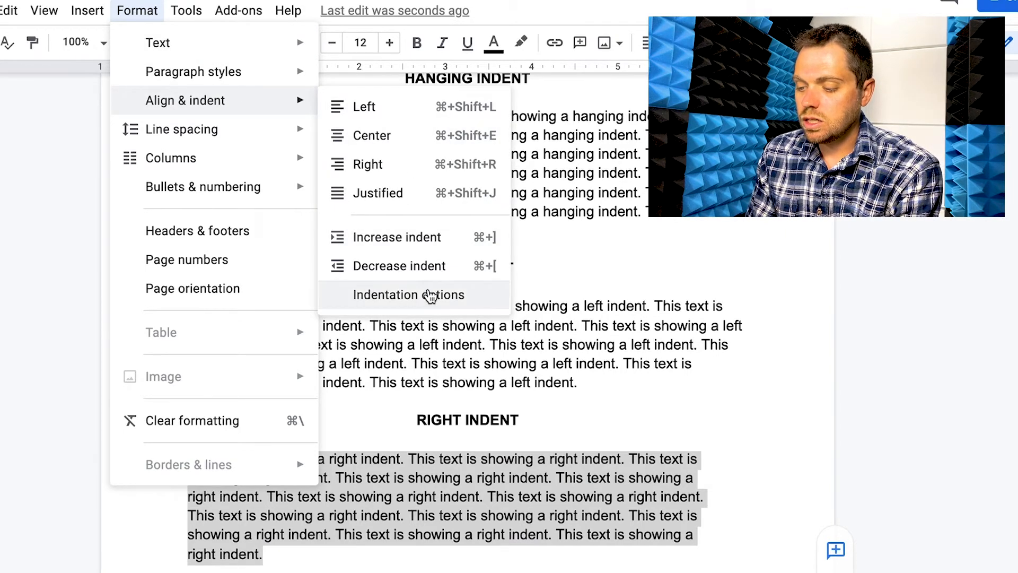
pyautogui.click(409, 294)
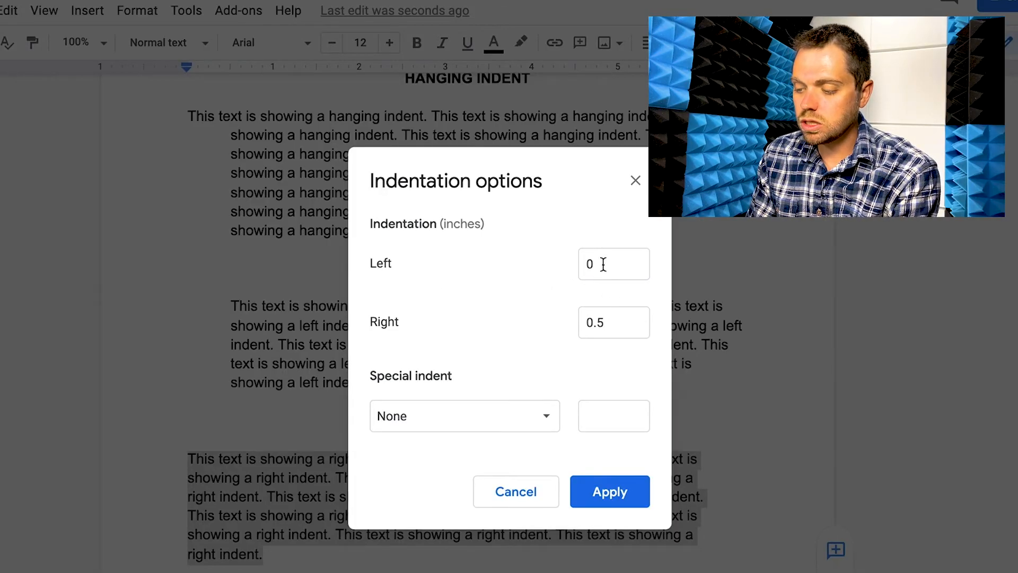
pyautogui.click(614, 264)
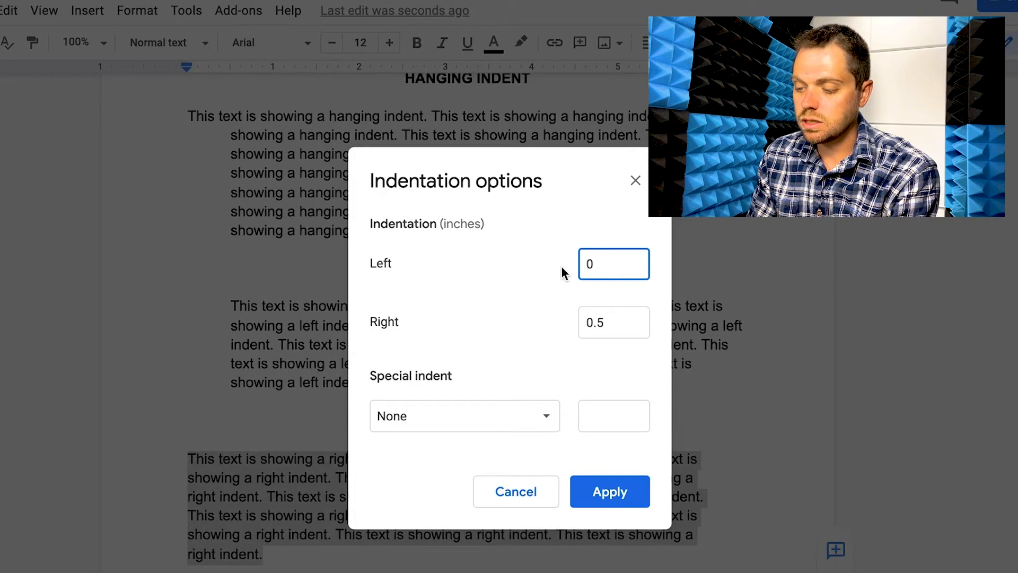
pyautogui.click(613, 264)
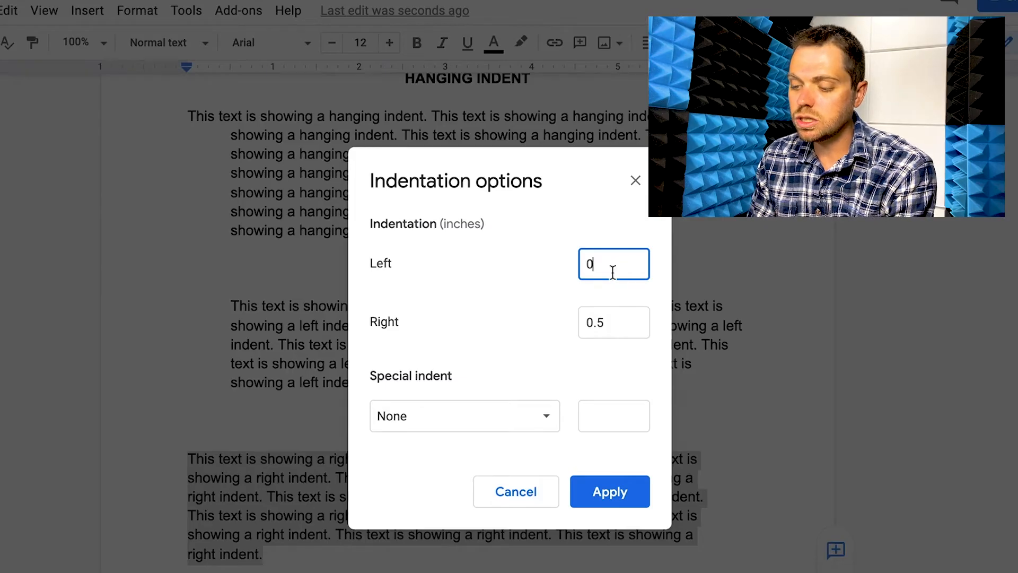
pyautogui.click(609, 492)
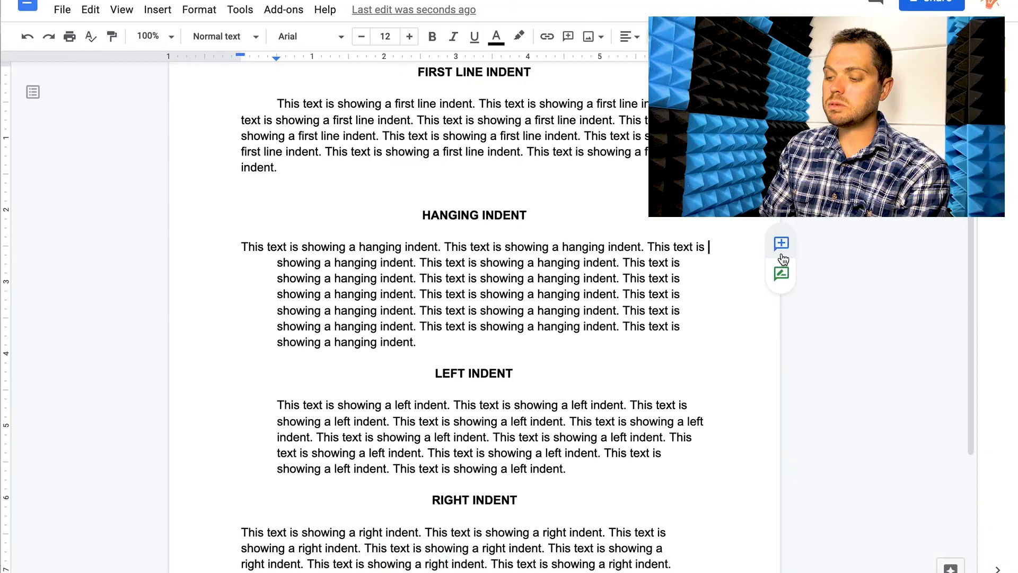
pyautogui.moveTo(733, 268)
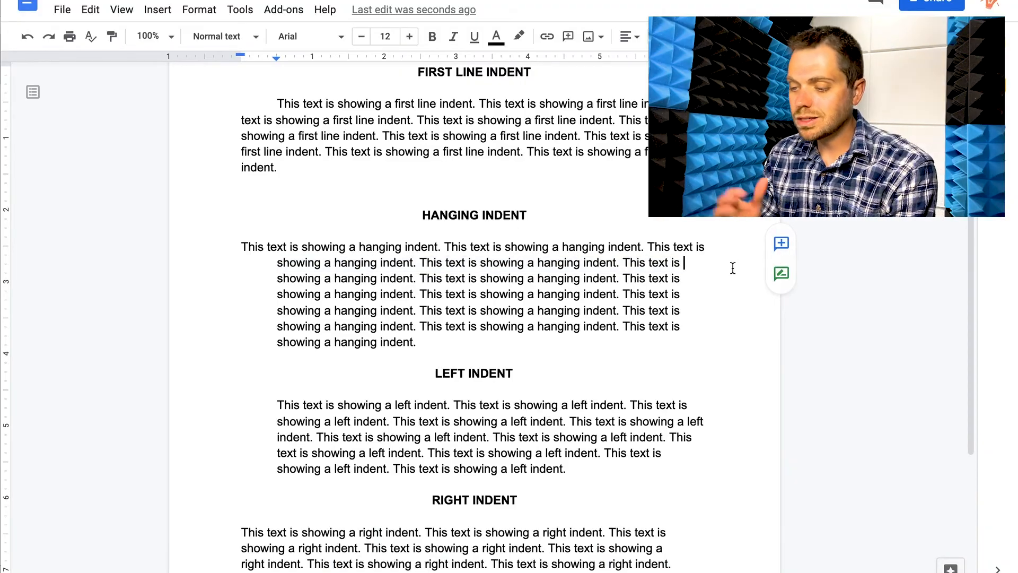